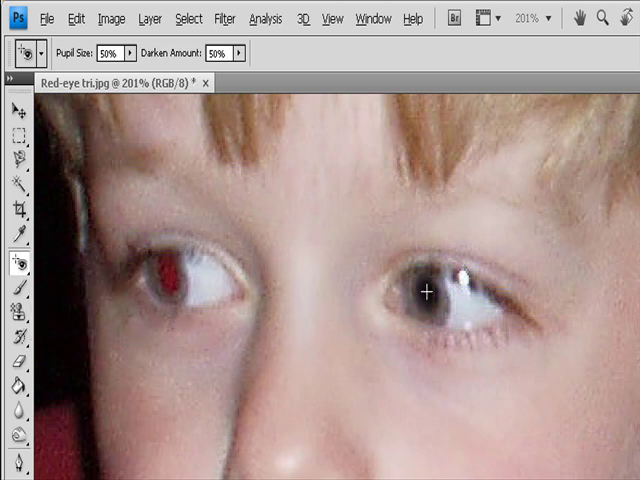
mouse_move(168, 280)
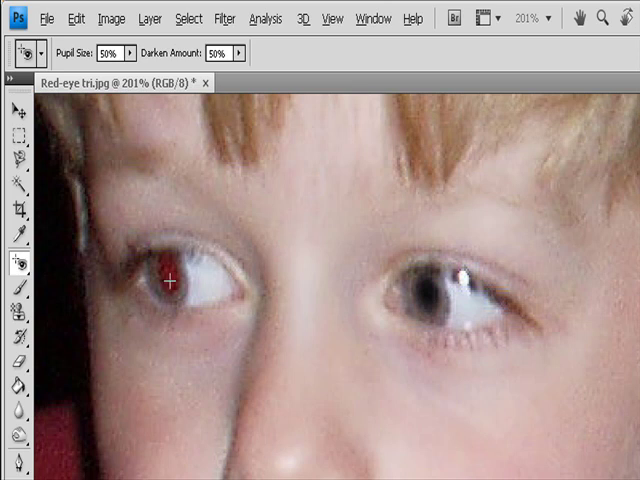
Clear the red from the boy's left pupil with the Red Eye tool
left_click(168, 280)
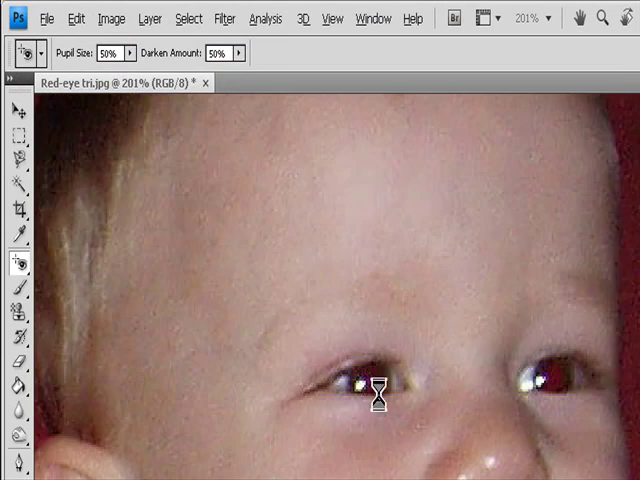
Clear the red from the baby's pupil with the Red Eye tool
left_click(378, 388)
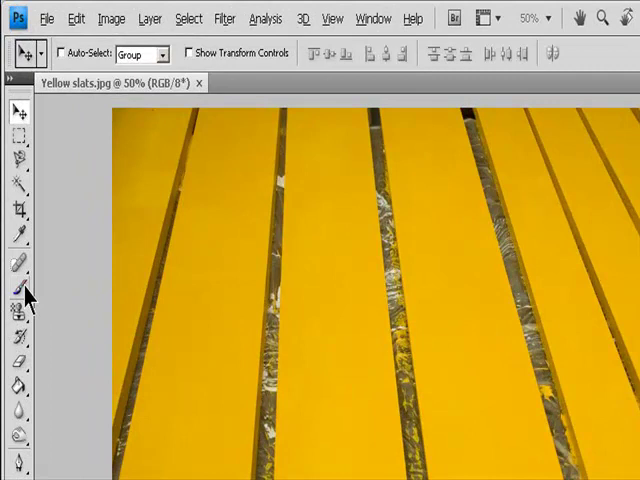
Select the Color Replacement tool and set its Mode to Color
left_click(18, 292)
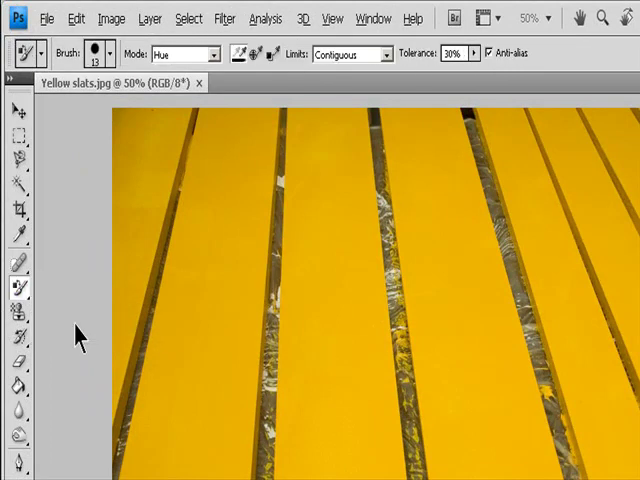
mouse_move(72, 324)
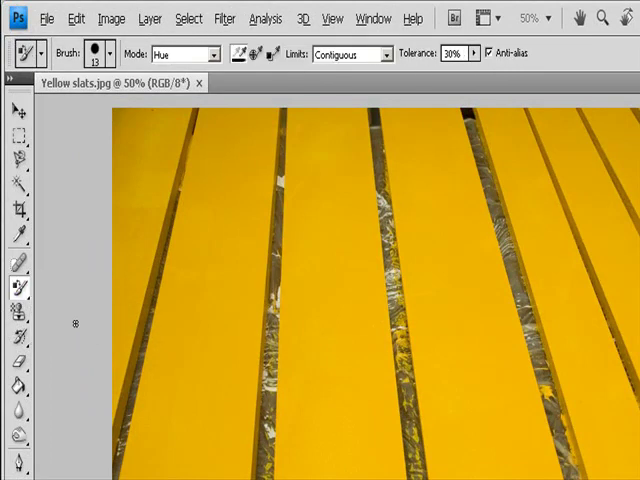
left_click(184, 54)
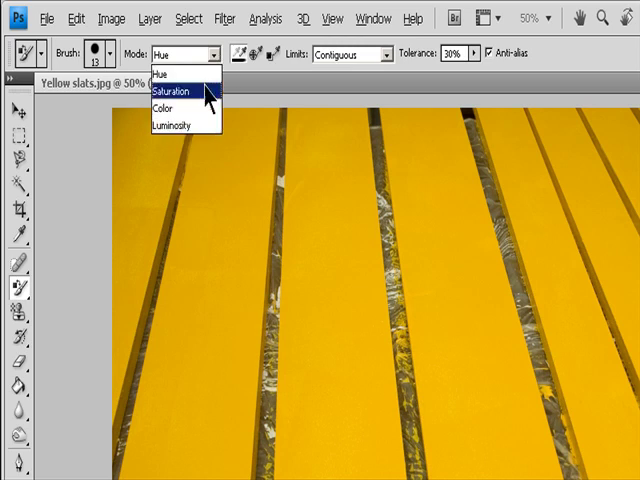
mouse_move(176, 108)
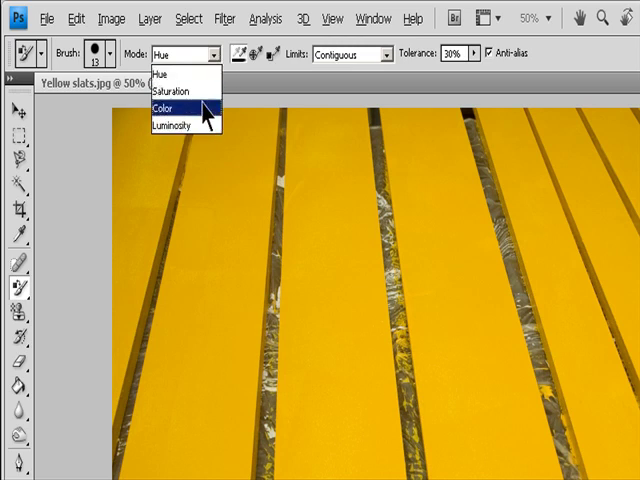
left_click(180, 108)
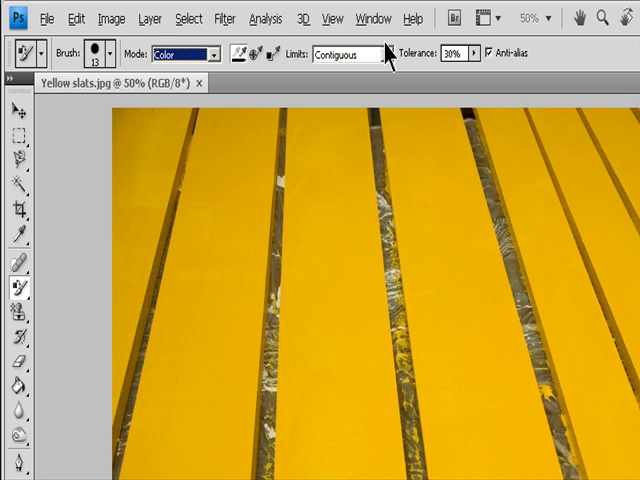
left_click(380, 54)
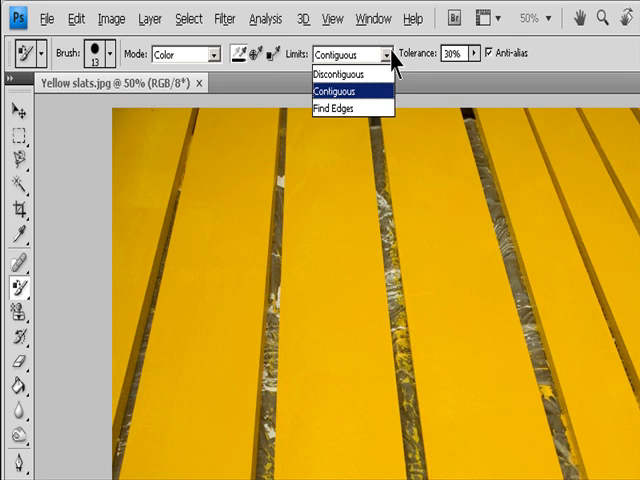
mouse_move(428, 68)
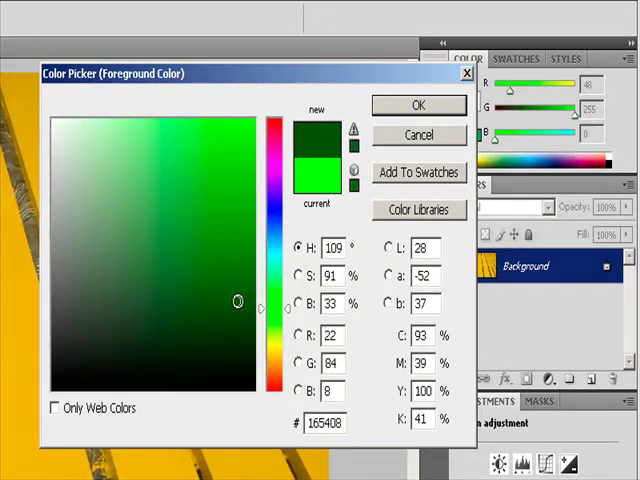
Confirm green as the foreground colour and paint a green streak across a yellow slat
left_click(418, 104)
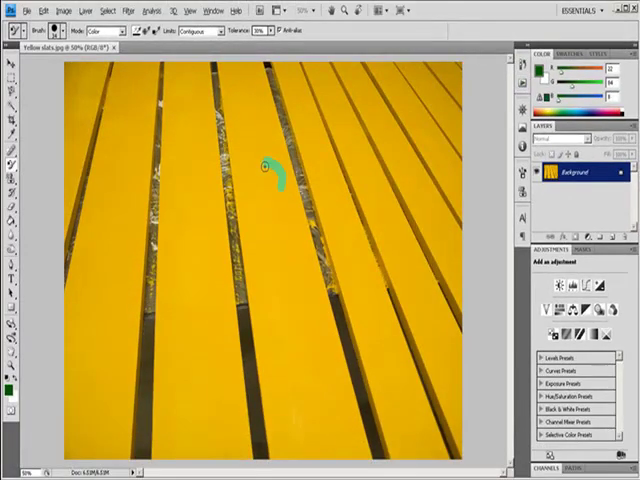
left_click_drag(270, 176, 228, 68)
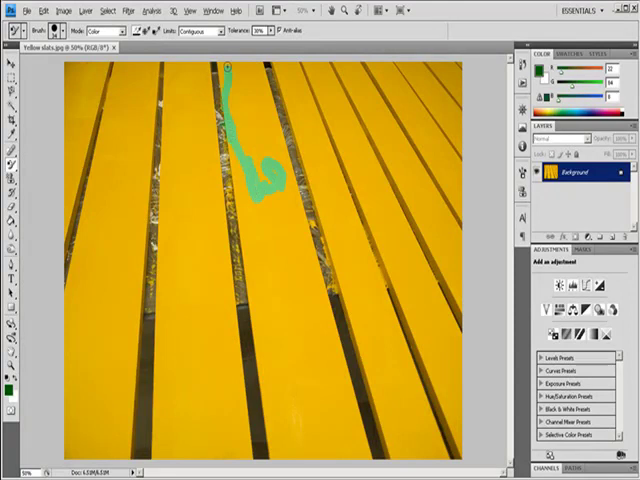